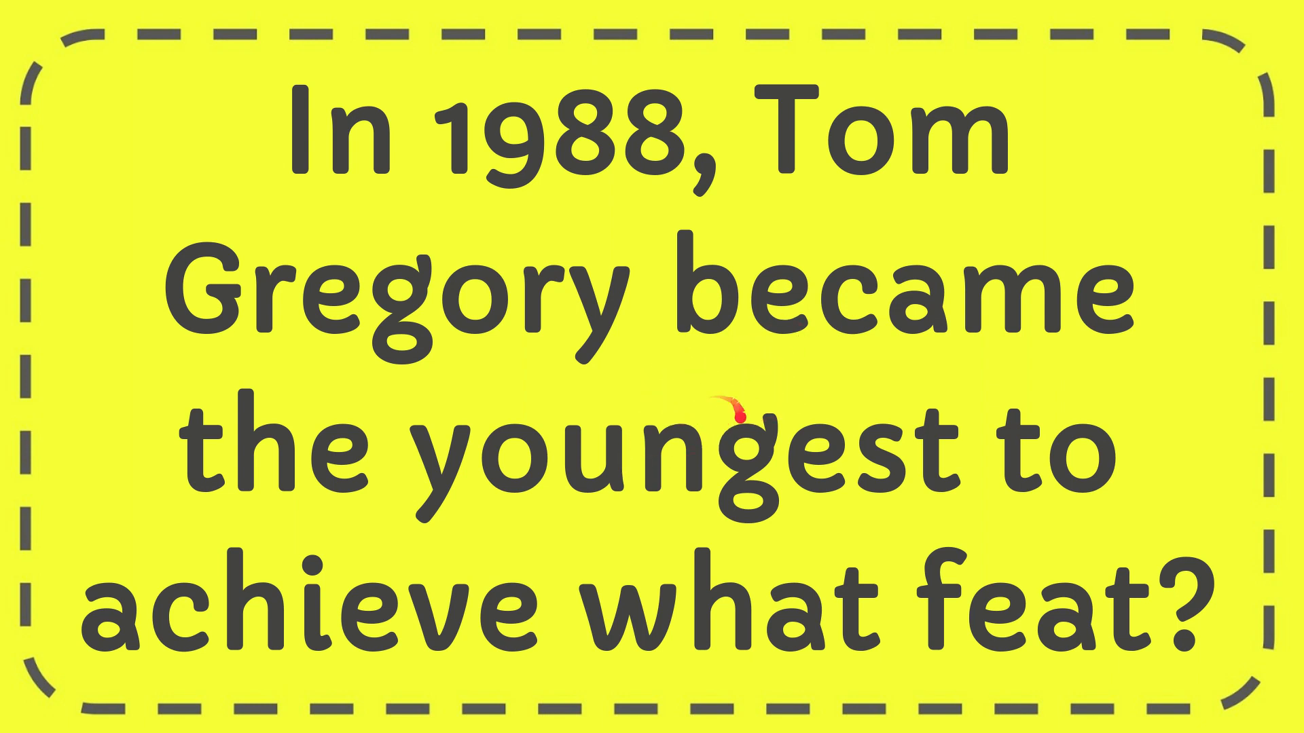
{"action": "mouse_move", "coordinate": [692, 422]}
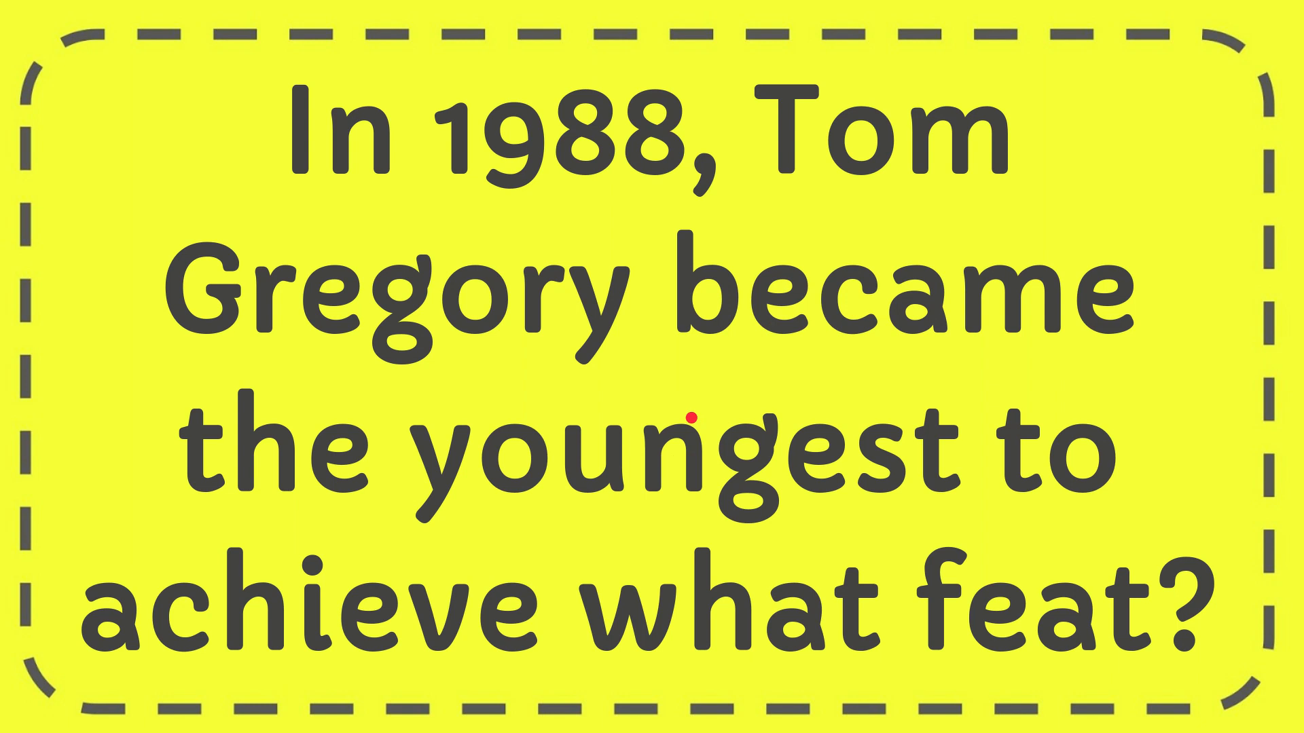
{"action": "mouse_move", "coordinate": [874, 574]}
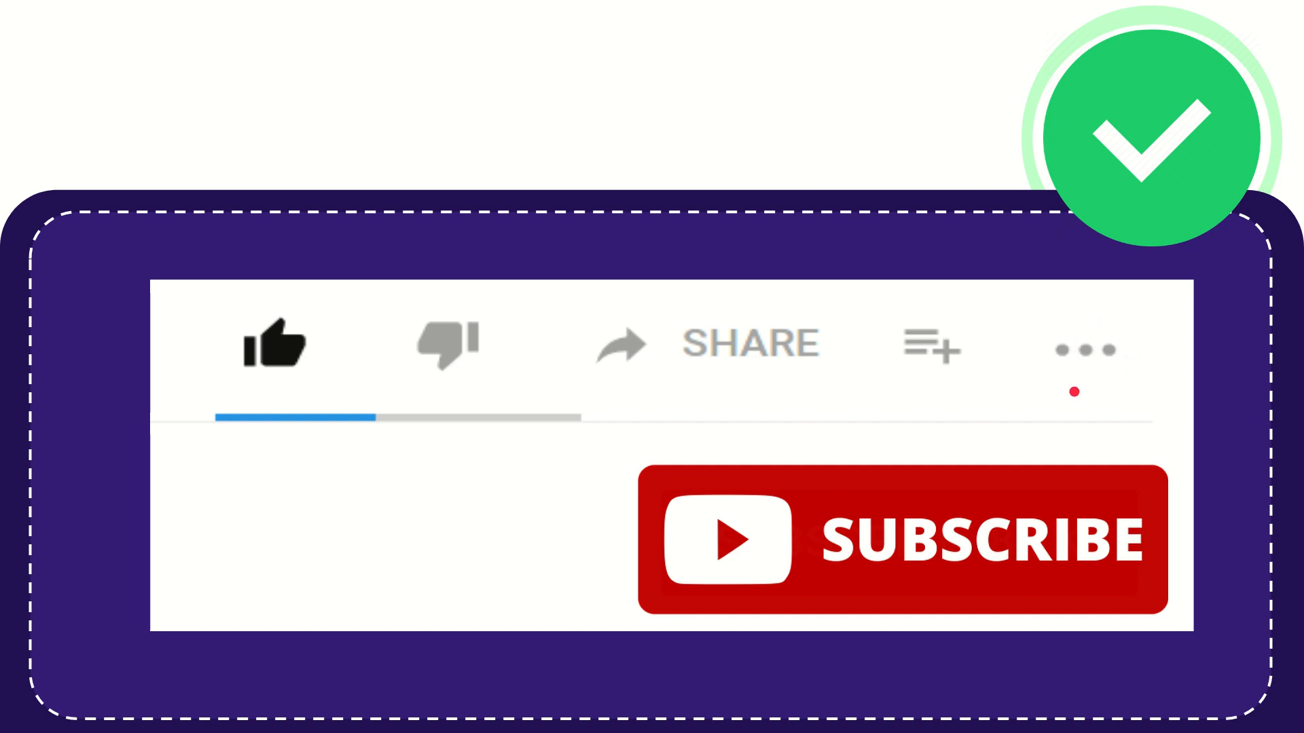
{"action": "mouse_move", "coordinate": [881, 566]}
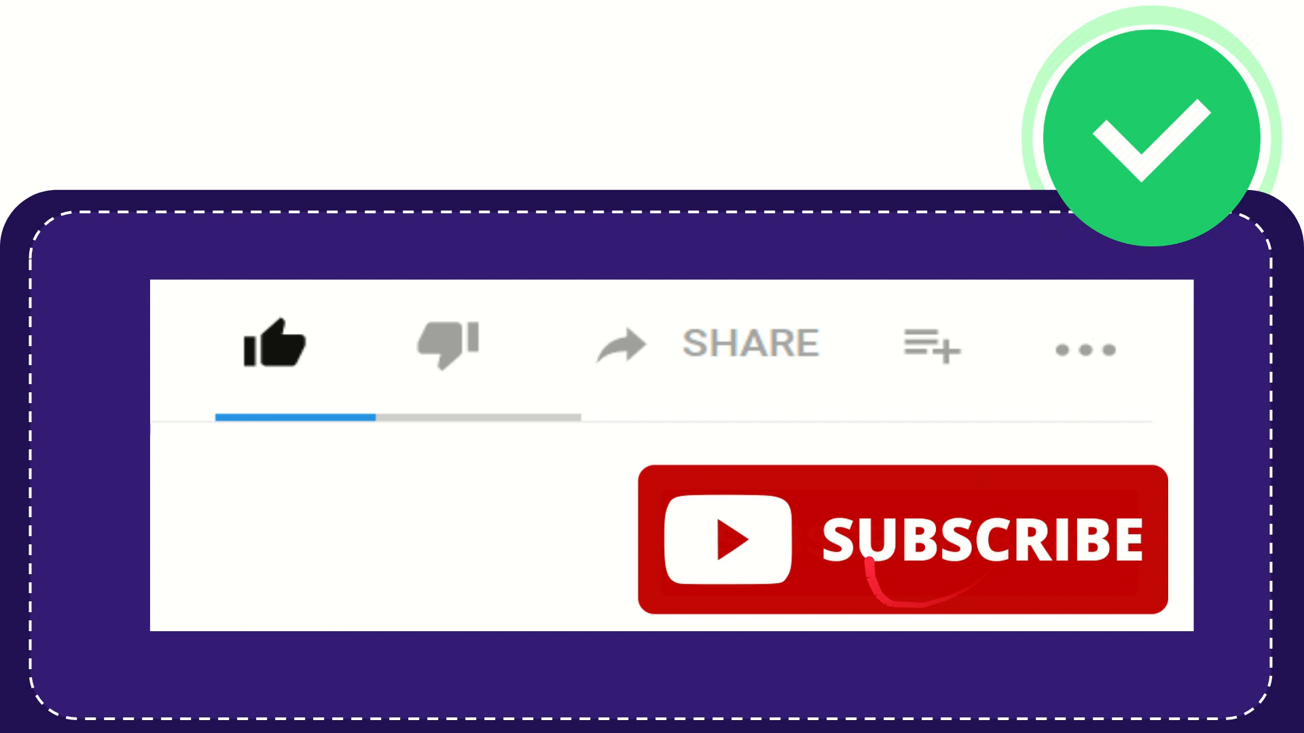